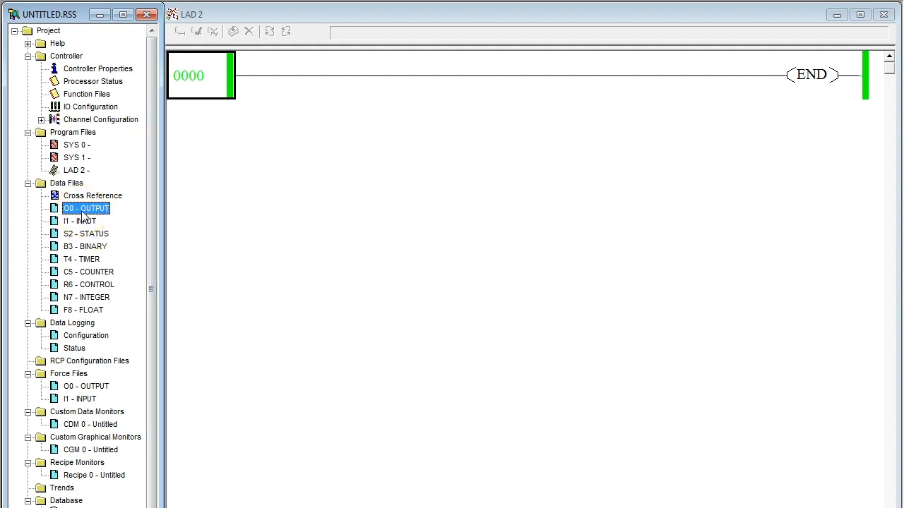
View the O0 - OUTPUT data file from the project tree, showing analog output O:0.4 at 0
{"action": "double_click", "coordinate": [85, 208]}
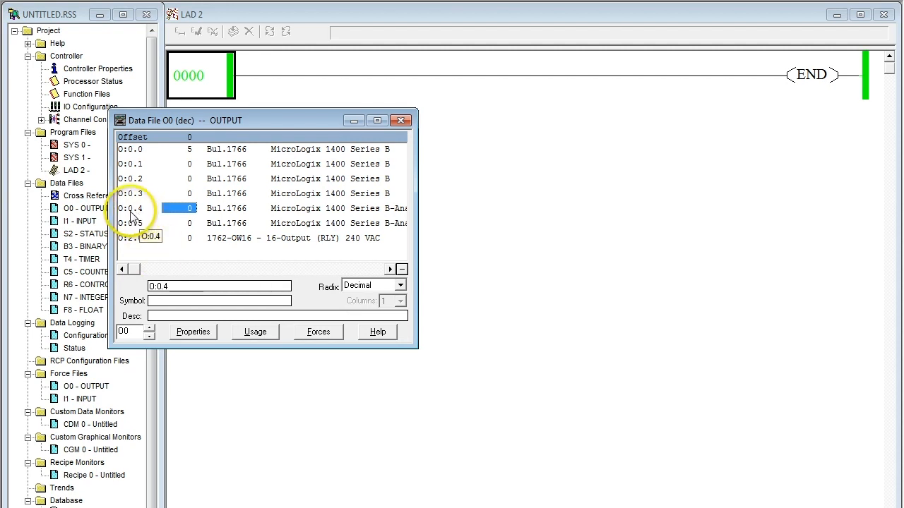
{"action": "mouse_move", "coordinate": [144, 218]}
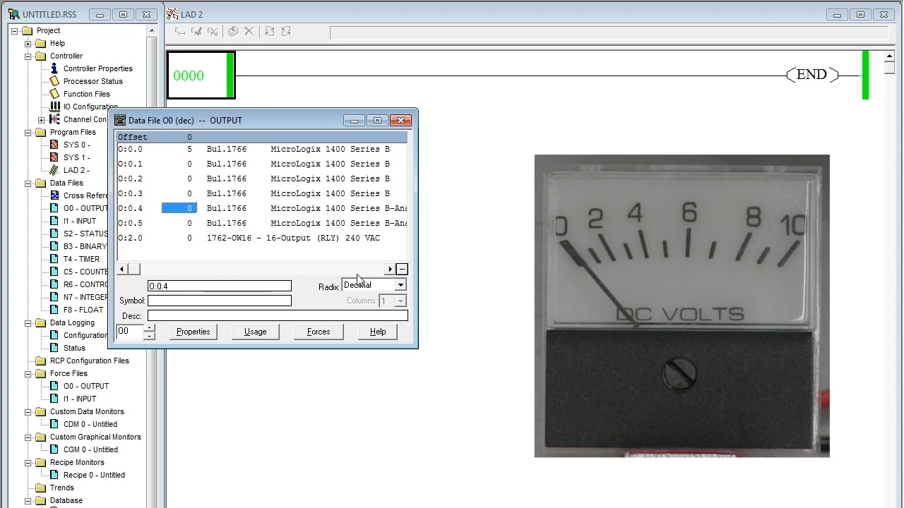
Write 4095 into O:0.4 for 10 V on the meter, then 2048 for about 5 V
{"action": "type", "text": "40"}
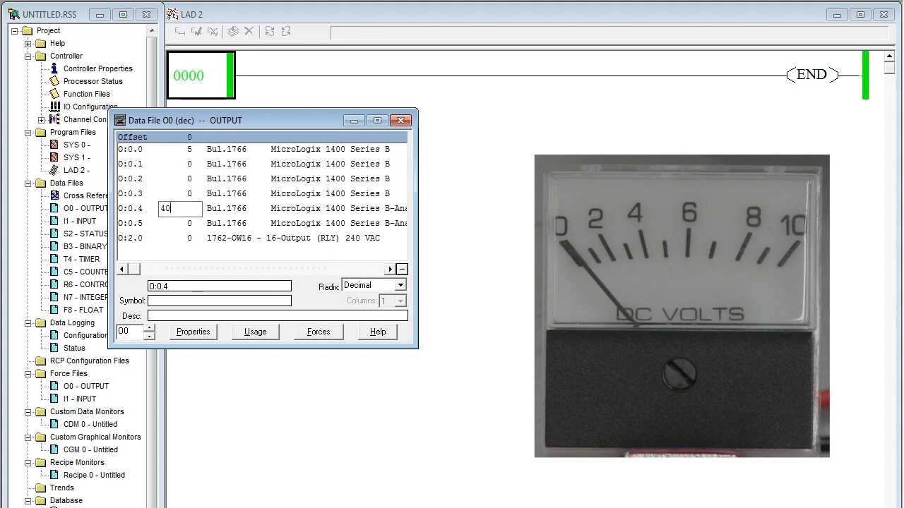
{"action": "type", "text": "4095"}
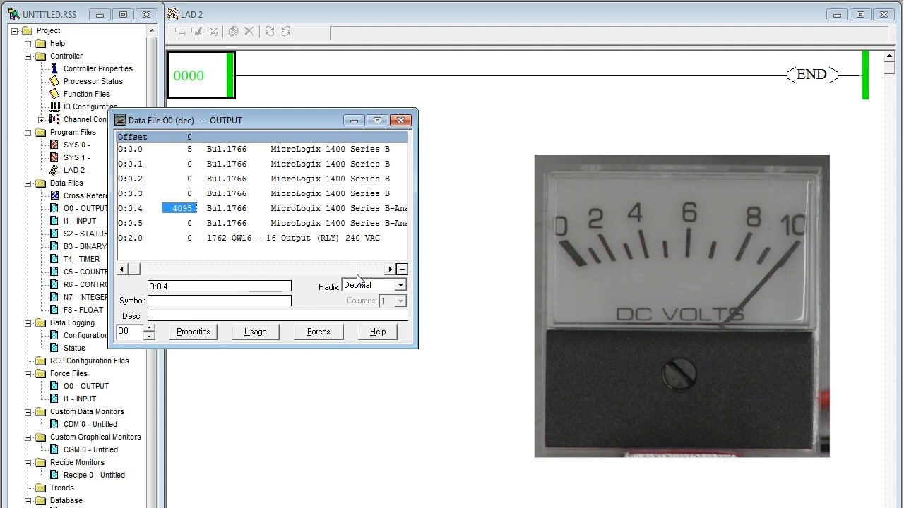
{"action": "type", "text": "20"}
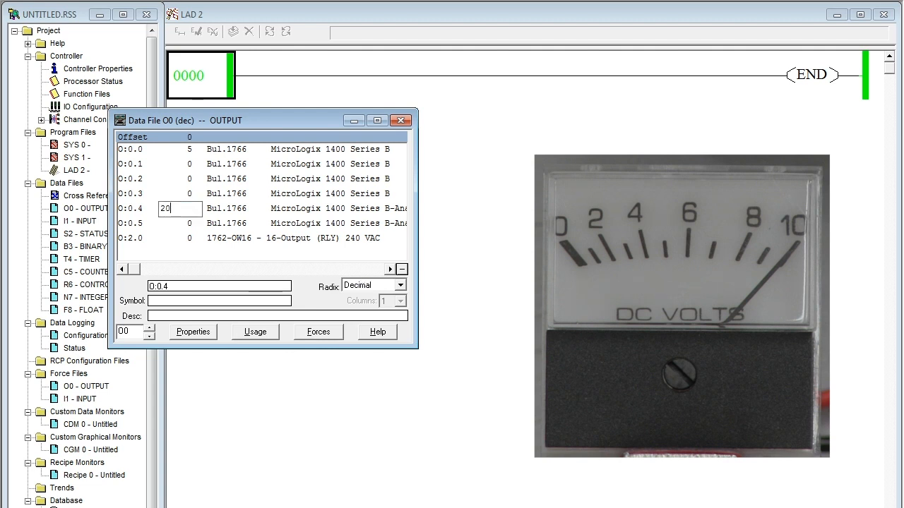
{"action": "type", "text": "2048"}
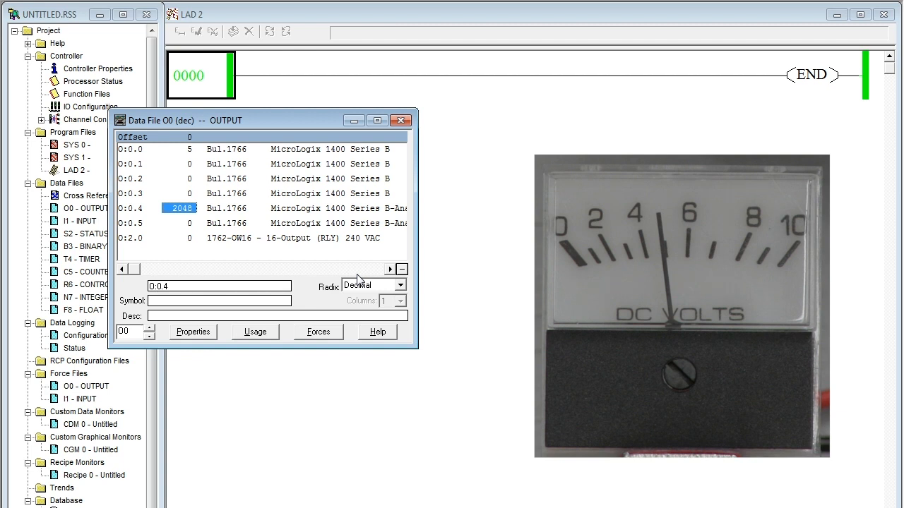
Step O:0.4 to 1024 (about 2.5 V), then 3071, then 4095 for full 10 V
{"action": "type", "text": "10"}
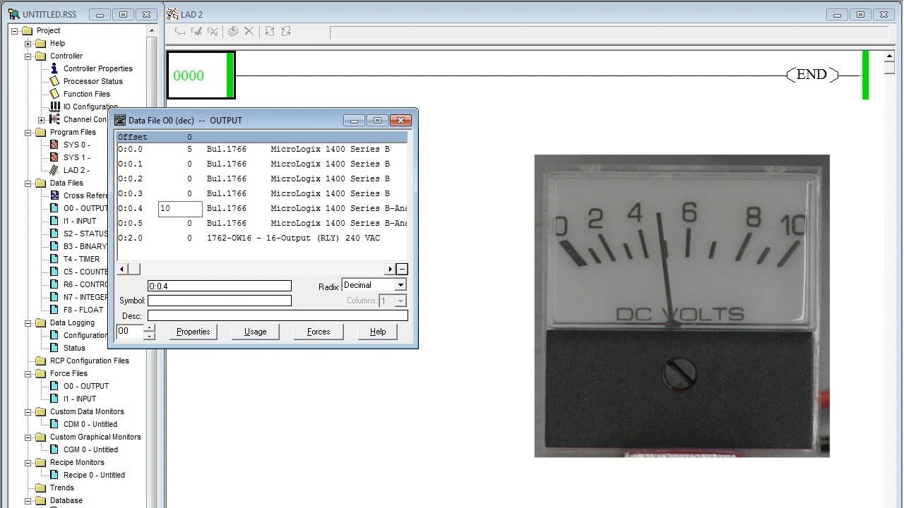
{"action": "type", "text": "1024"}
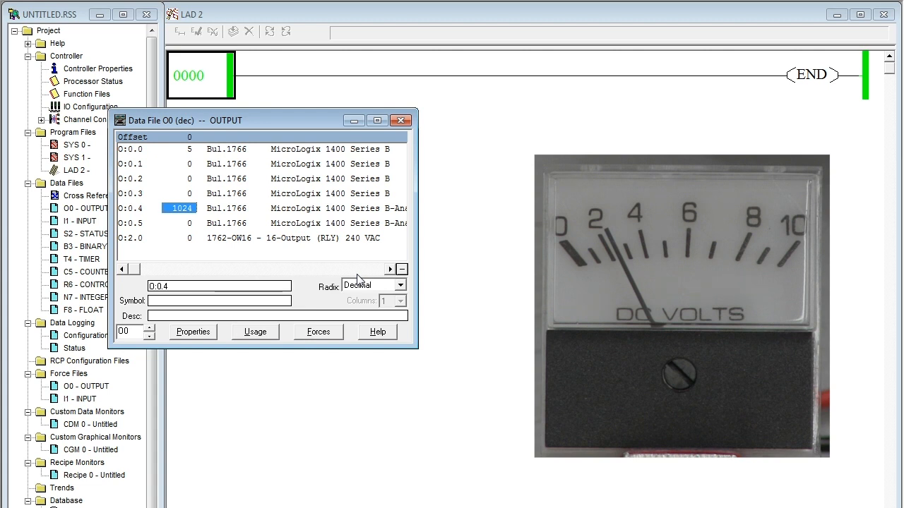
{"action": "type", "text": "3071"}
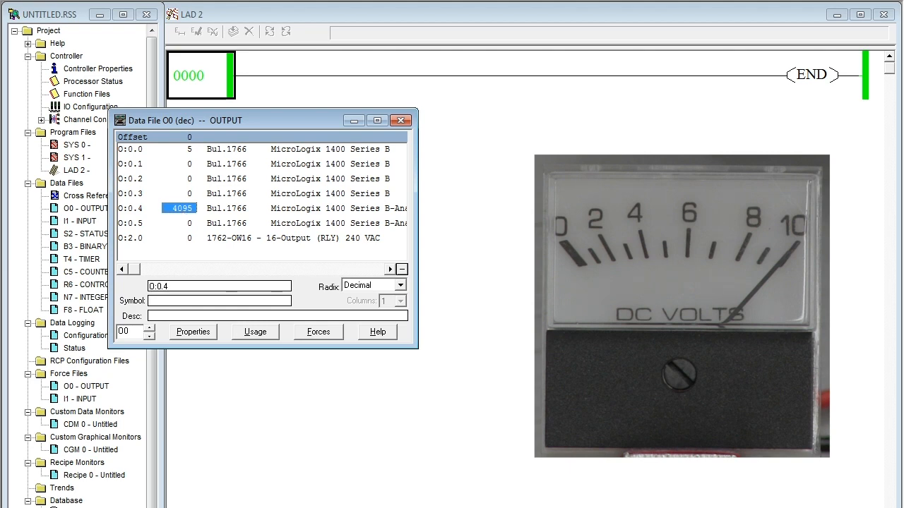
Close the O0 data file and select the N7:2 source of the MOV on rung 0002
{"action": "left_click", "coordinate": [401, 120]}
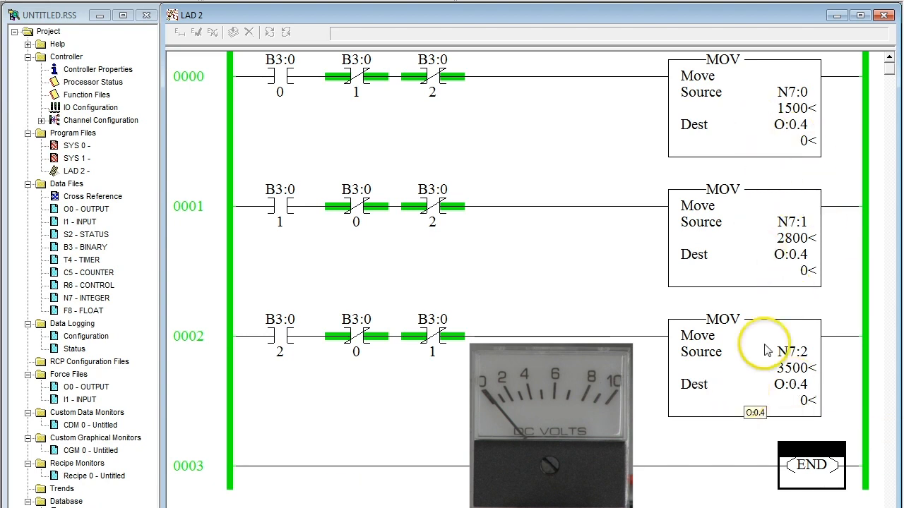
{"action": "left_click", "coordinate": [789, 254]}
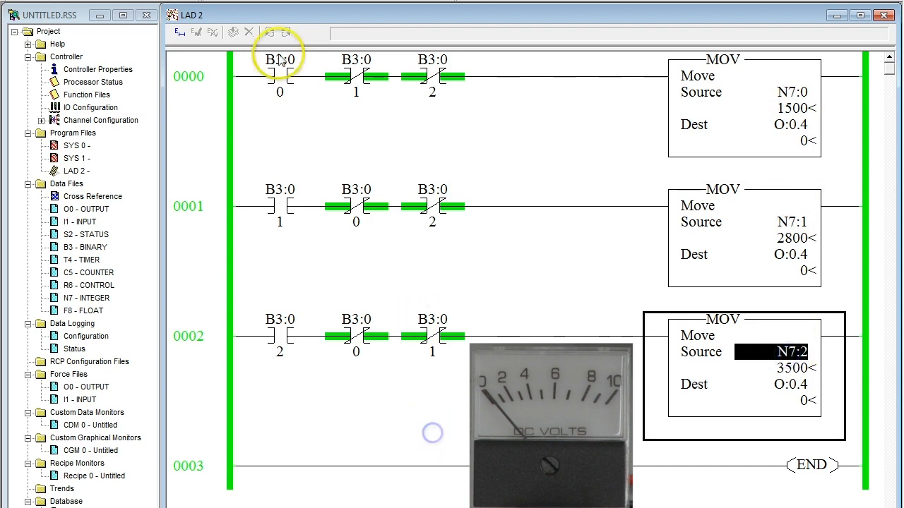
Toggle bit B3:0/1 on so rung 0001 moves 2800 into O:0.4, about 7 V
{"action": "right_click", "coordinate": [280, 74]}
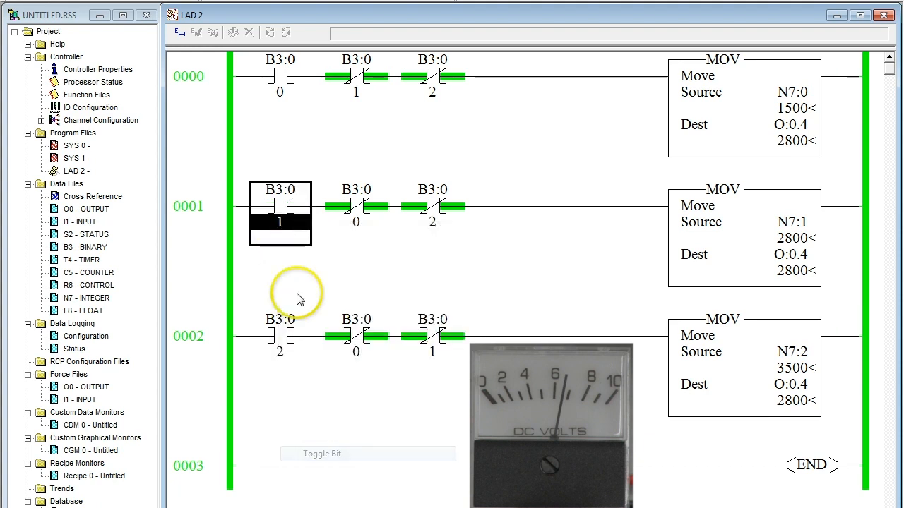
Toggle B3:0/1 off and B3:0/2 on so rung 0002 moves 3500 into O:0.4, about 8.5 V
{"action": "right_click", "coordinate": [279, 336]}
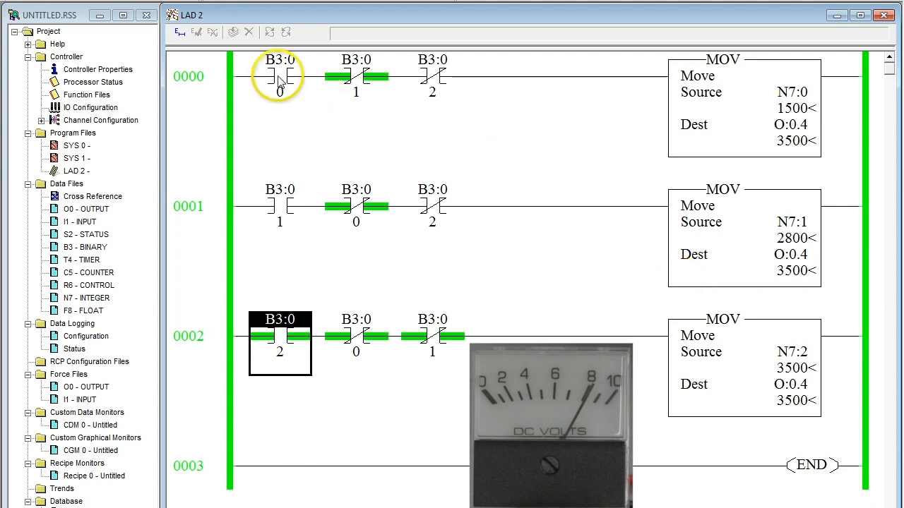
{"action": "mouse_move", "coordinate": [279, 76]}
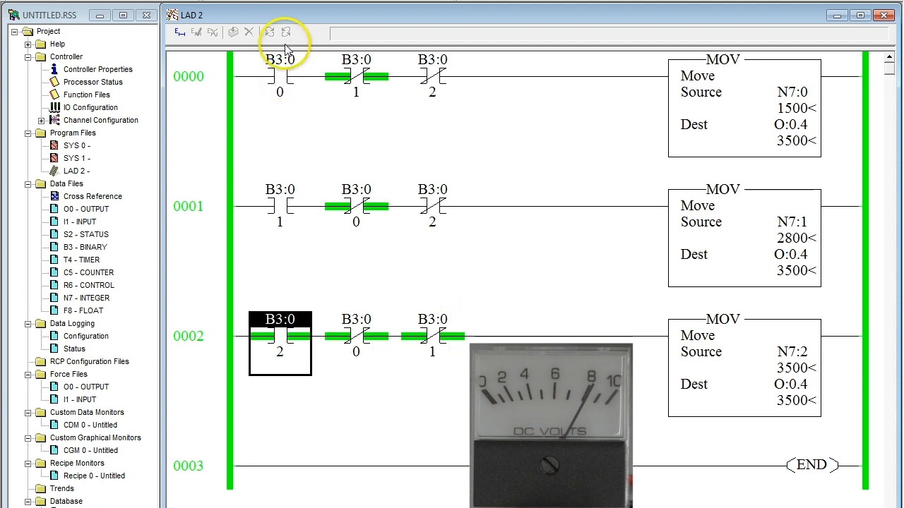
{"action": "mouse_move", "coordinate": [452, 415]}
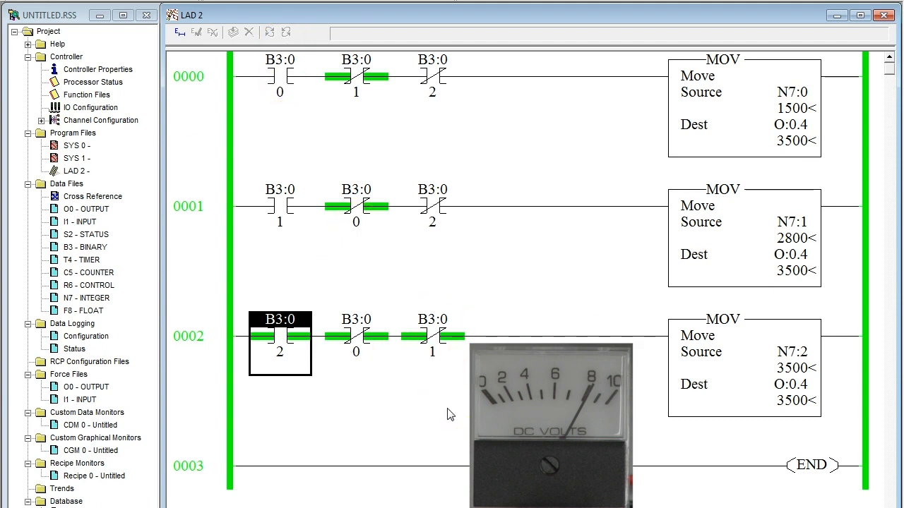